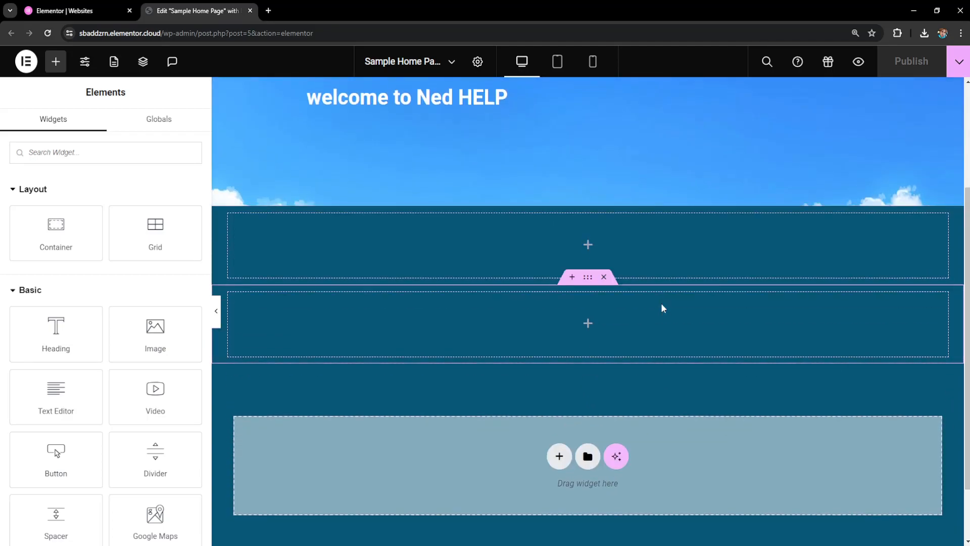
# Add a Text Editor widget below the empty containers and replace its placeholder with 'pdf download'.
pyautogui.scroll(3)
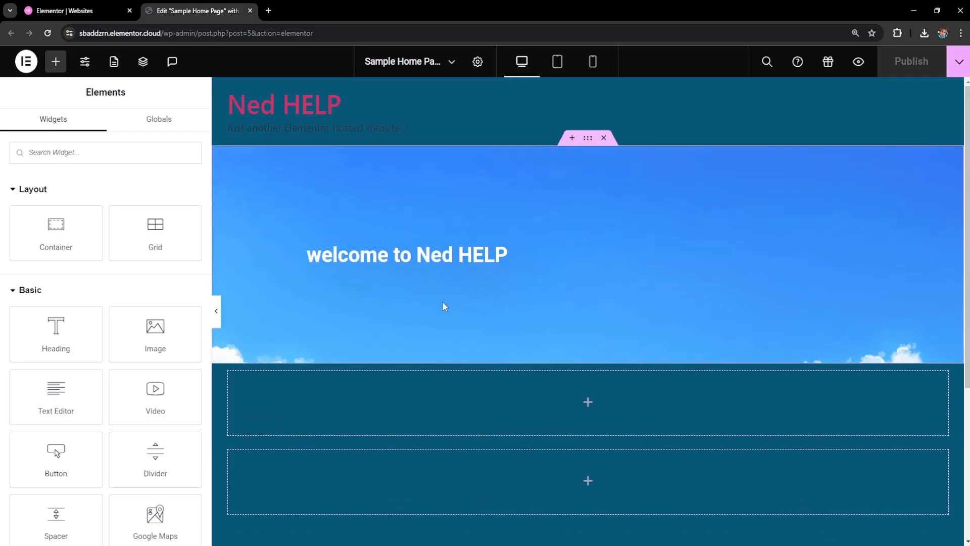
pyautogui.moveTo(469, 292)
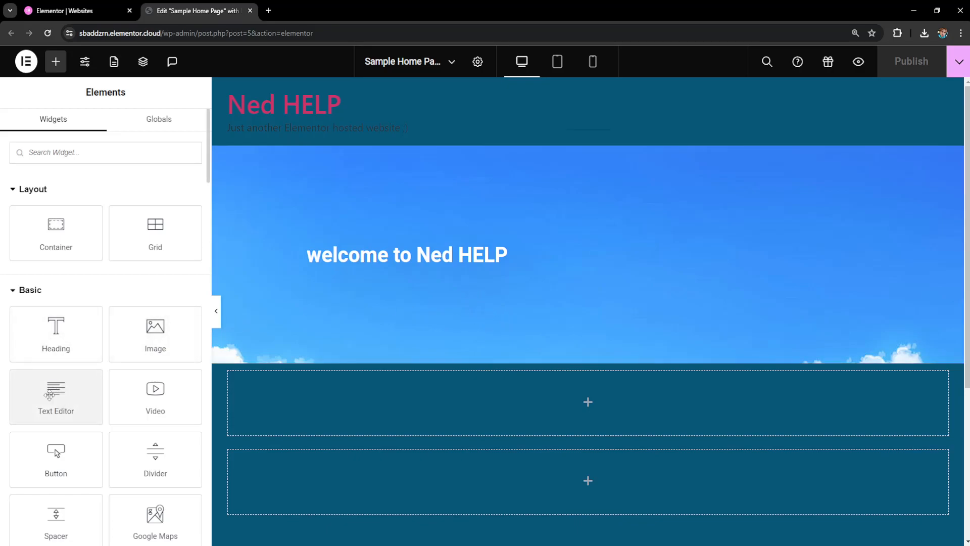
pyautogui.click(56, 397)
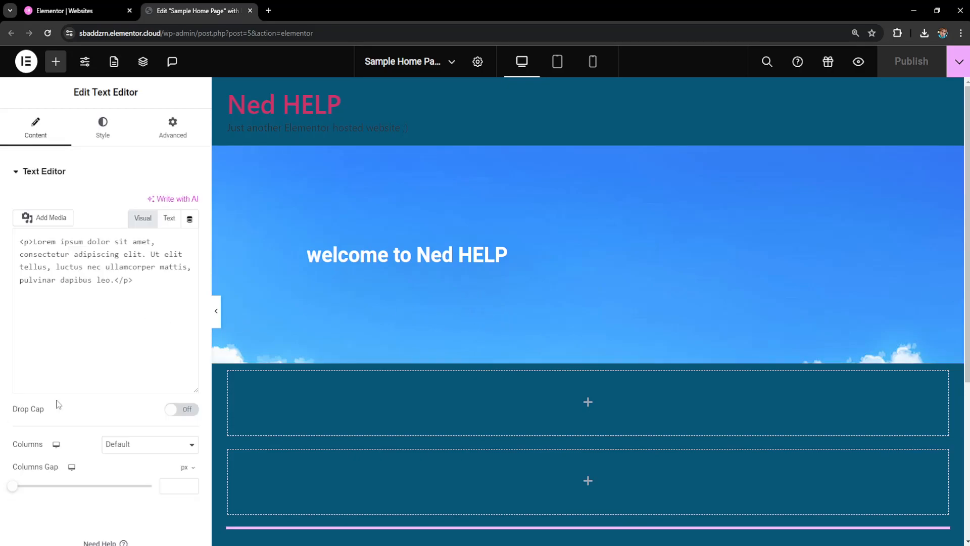
pyautogui.click(143, 218)
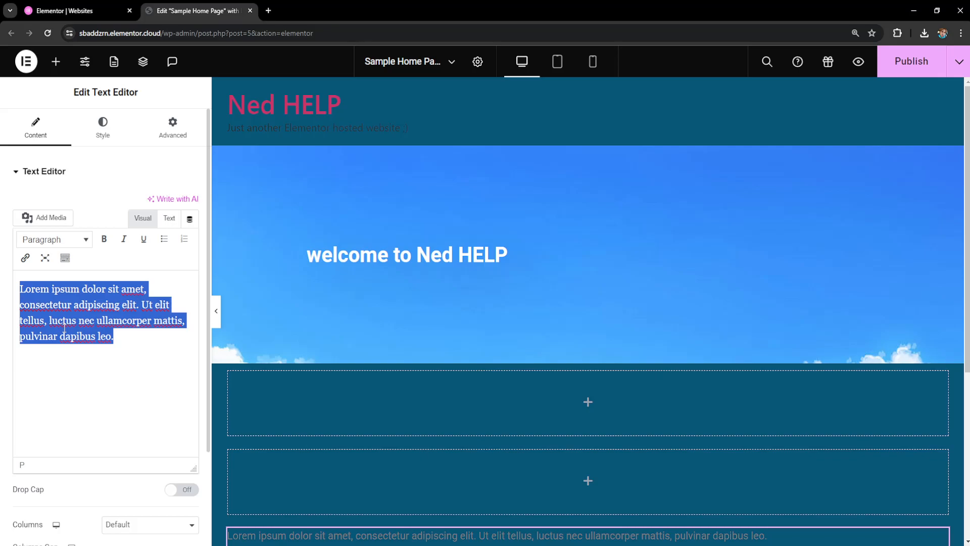
pyautogui.write('pdf download')
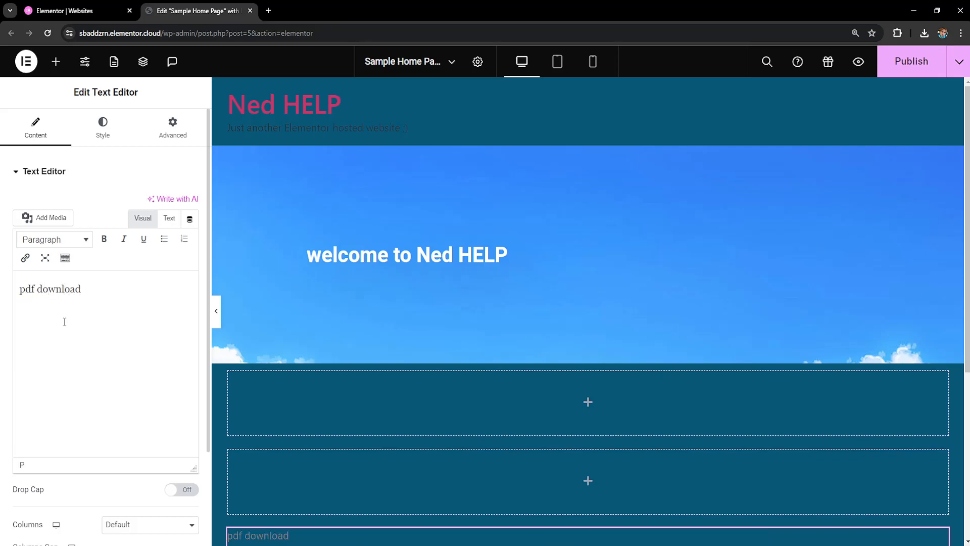
pyautogui.doubleClick(62, 289)
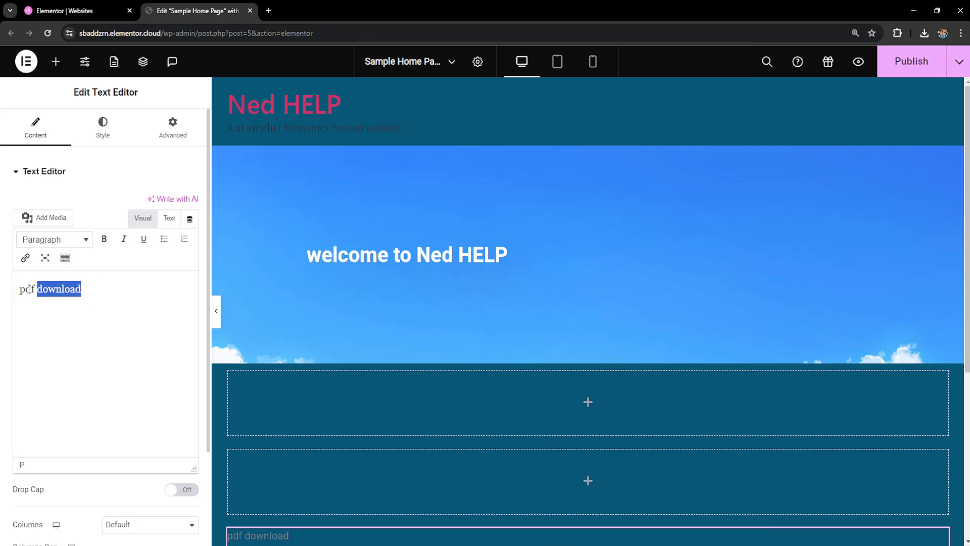
# Insert file-sample_150kB-2.pdf from the Media Library as a link in the text block.
pyautogui.click(43, 217)
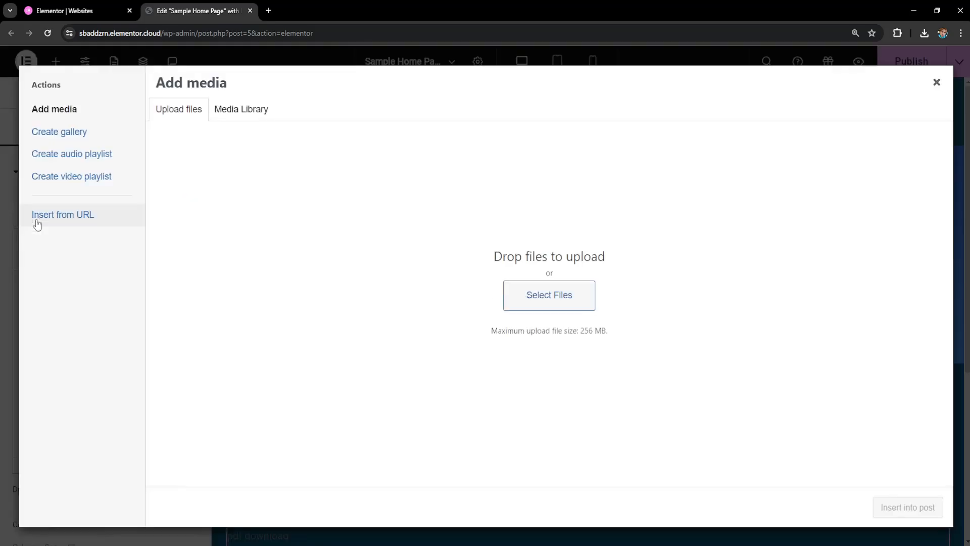
pyautogui.moveTo(199, 122)
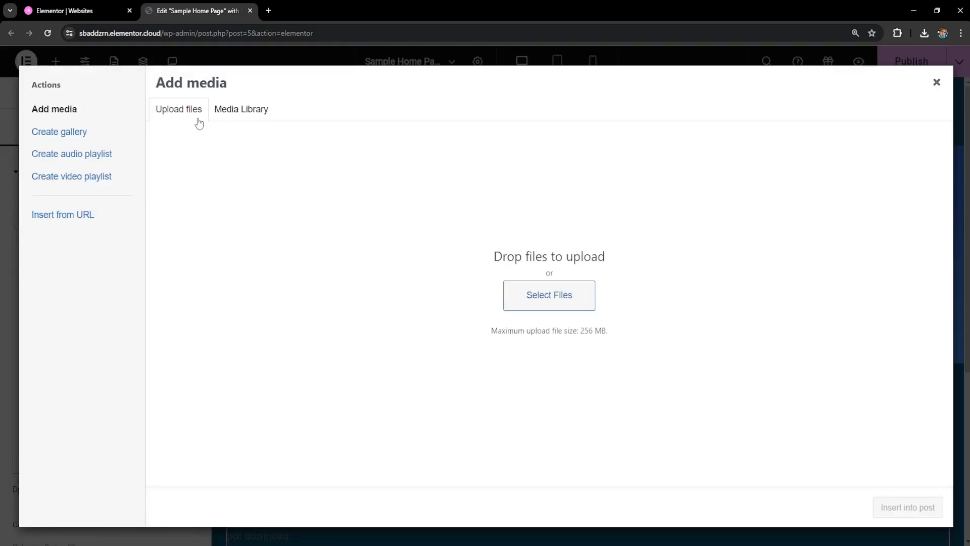
pyautogui.click(178, 109)
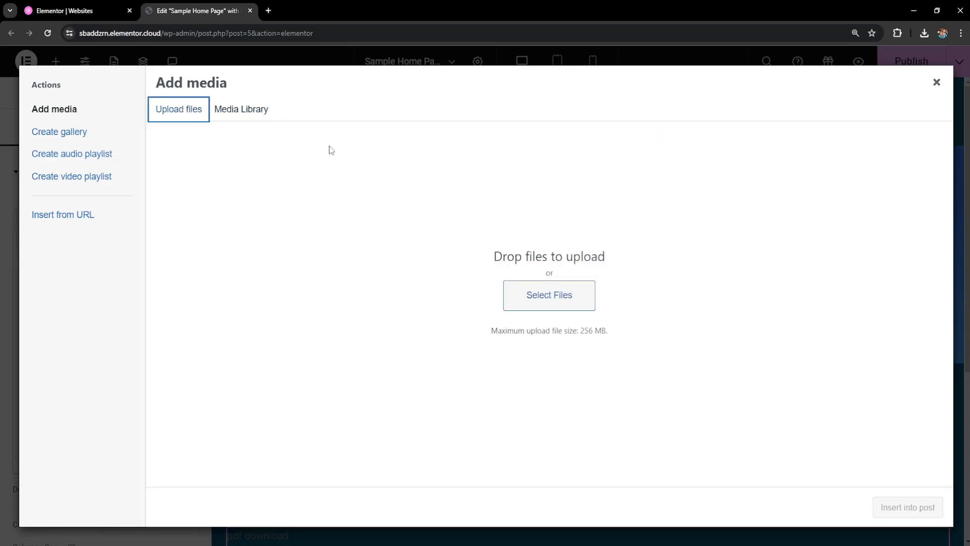
pyautogui.click(548, 295)
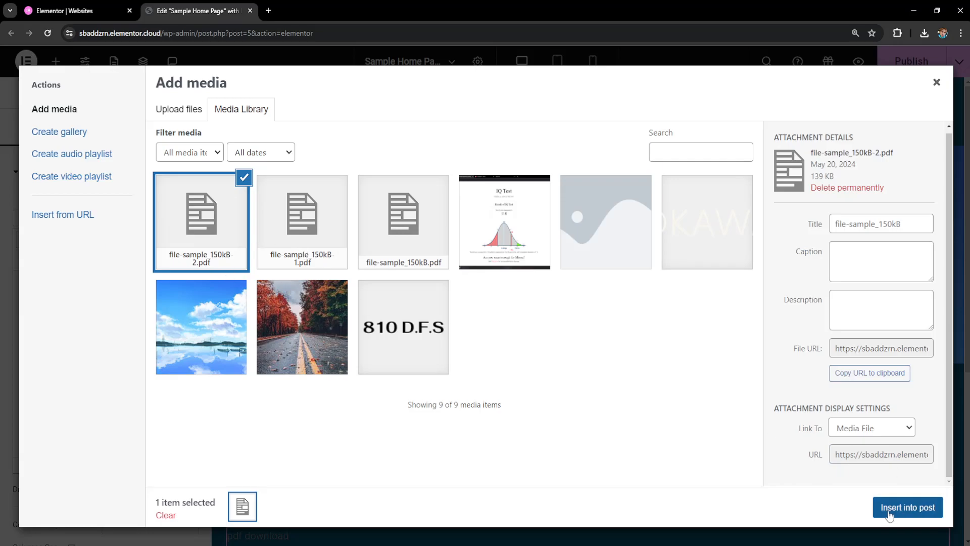
pyautogui.click(907, 508)
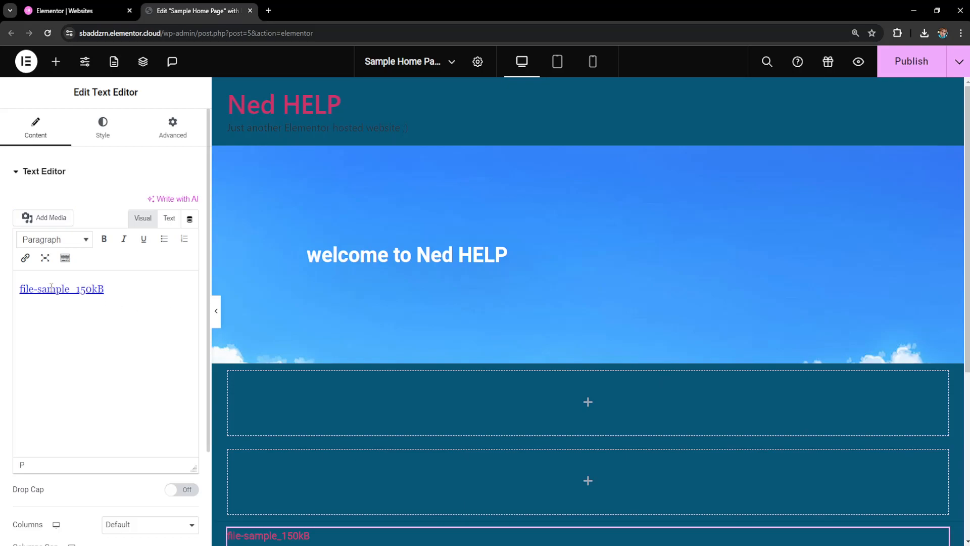
# Reveal the file-sample_150kB link's target URL and open the PDF in a new tab.
pyautogui.click(61, 289)
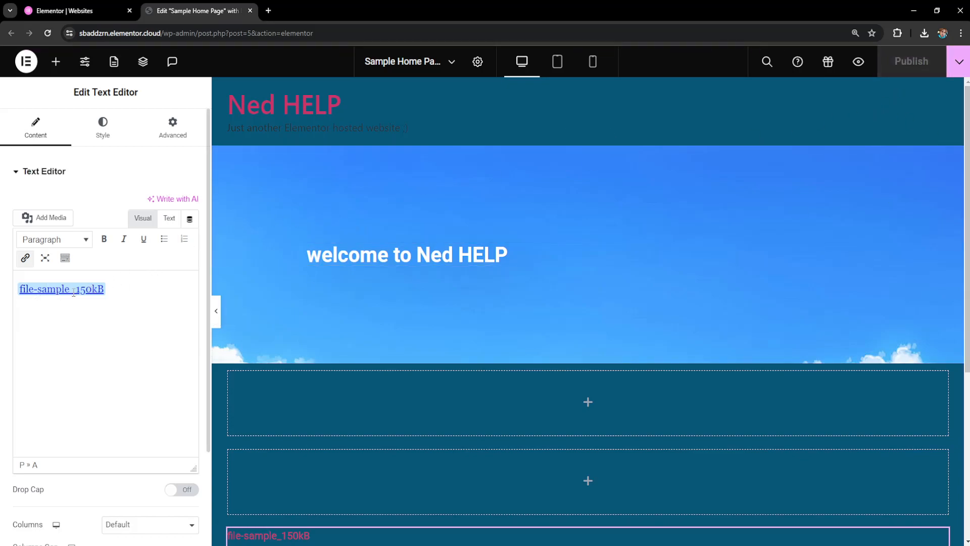
pyautogui.click(61, 289)
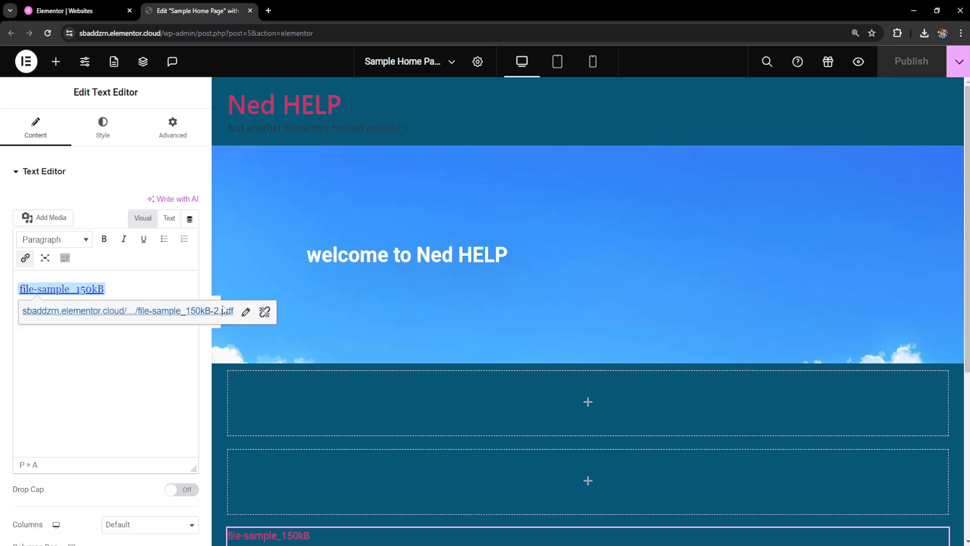
pyautogui.moveTo(183, 314)
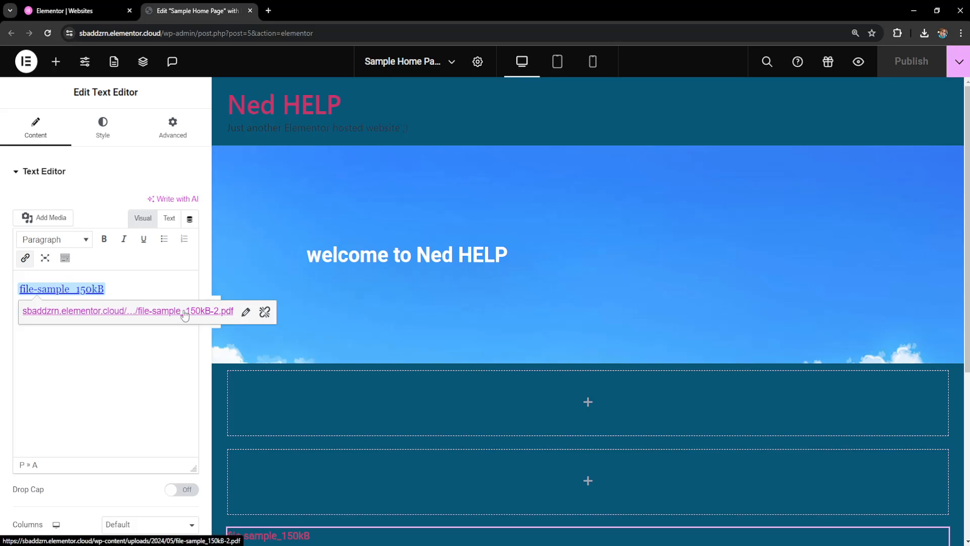
pyautogui.click(128, 311)
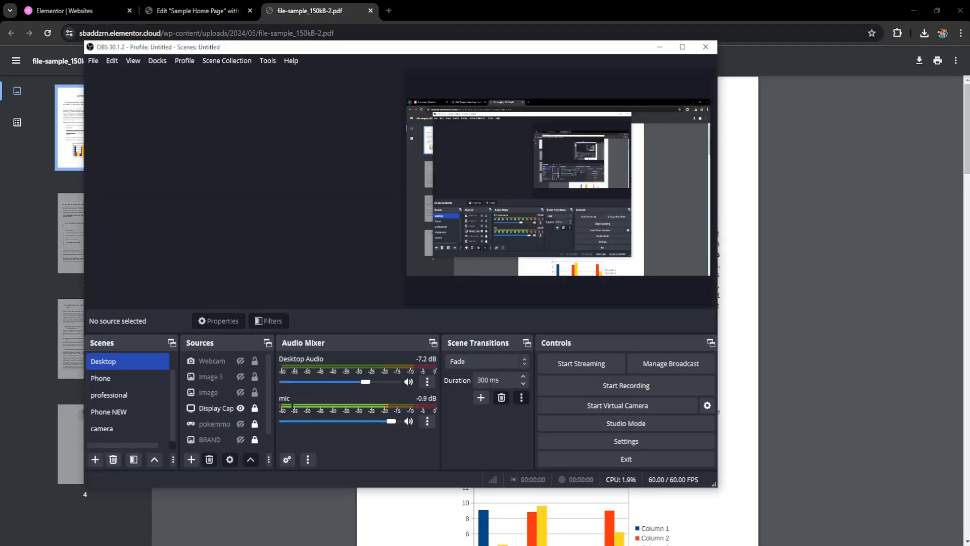
# Return from the PDF viewer tab to the 'Edit Sample Home Page' Elementor tab.
pyautogui.click(195, 11)
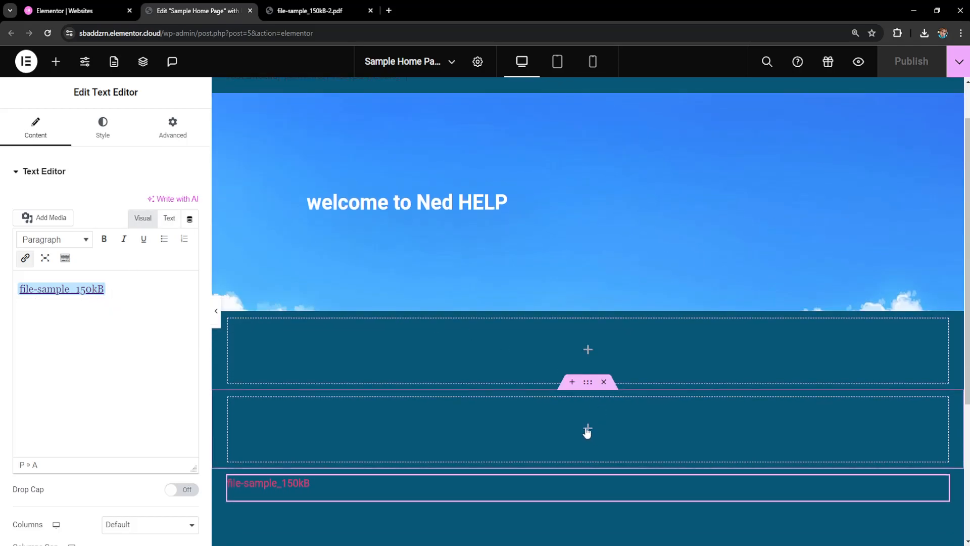
# Add a Button widget linked to /uploads/2024/05/file-sample_150kB-2.pdf below the PDF text.
pyautogui.click(55, 61)
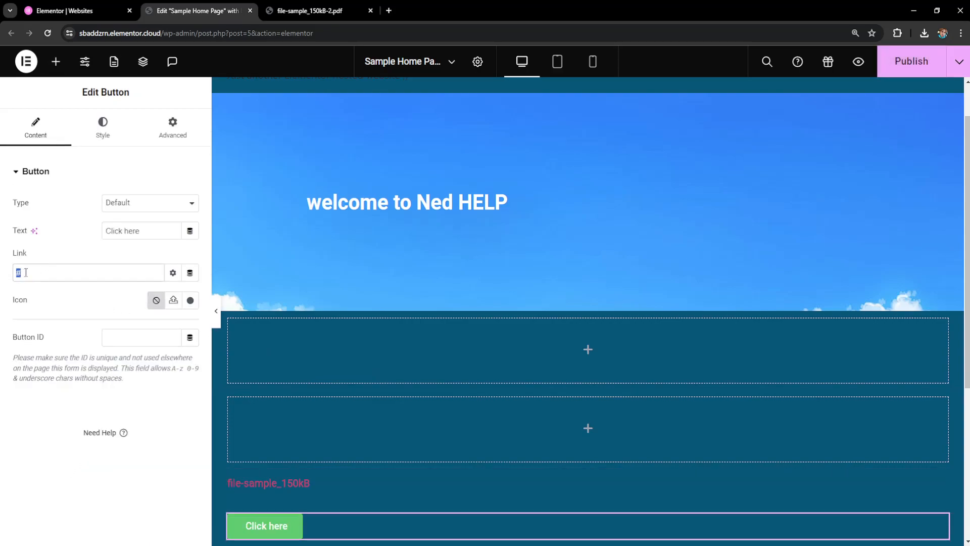
pyautogui.write('/uploads/2024/05/file-sample_150kB-2.pdf')
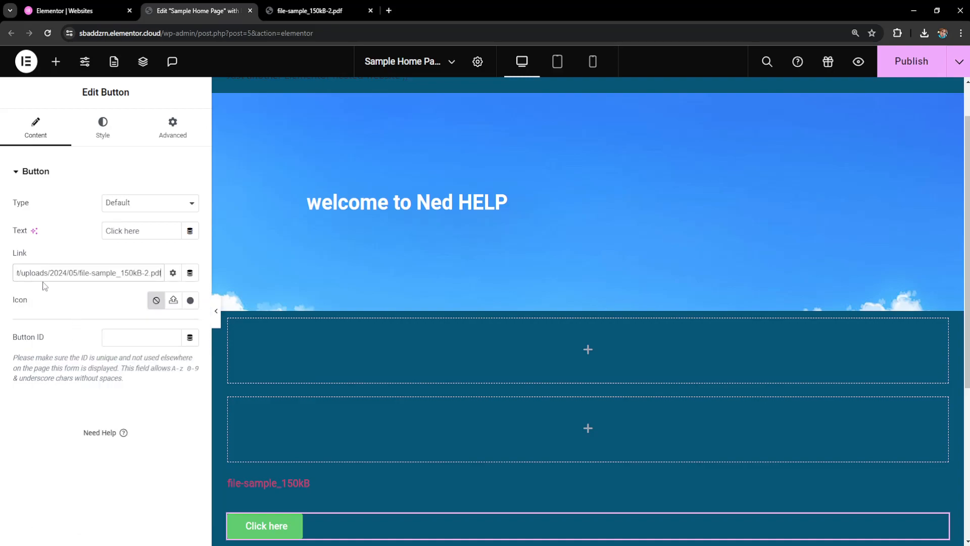
pyautogui.moveTo(115, 408)
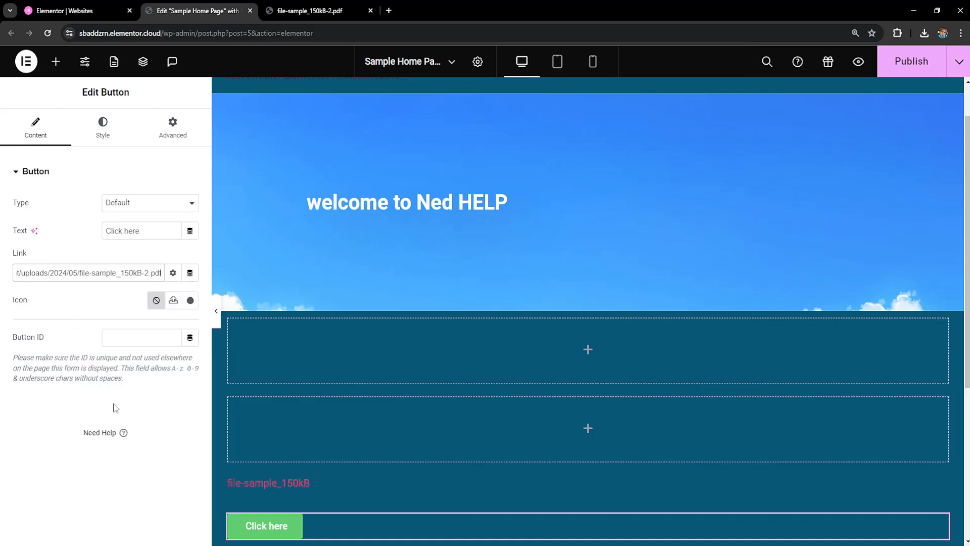
pyautogui.click(265, 525)
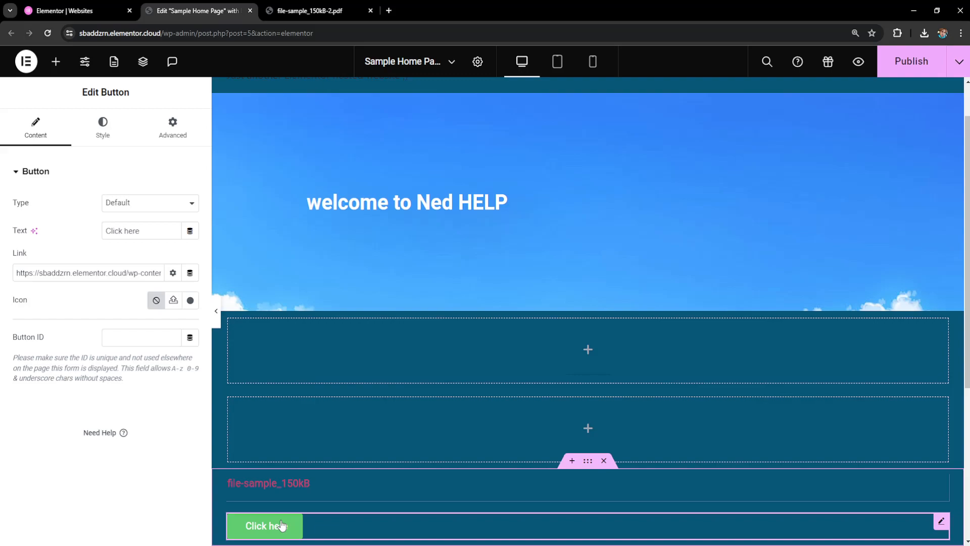
# Change the button label from 'Click here' to 'DOWNLOAD PDF' and publish the page.
pyautogui.doubleClick(132, 231)
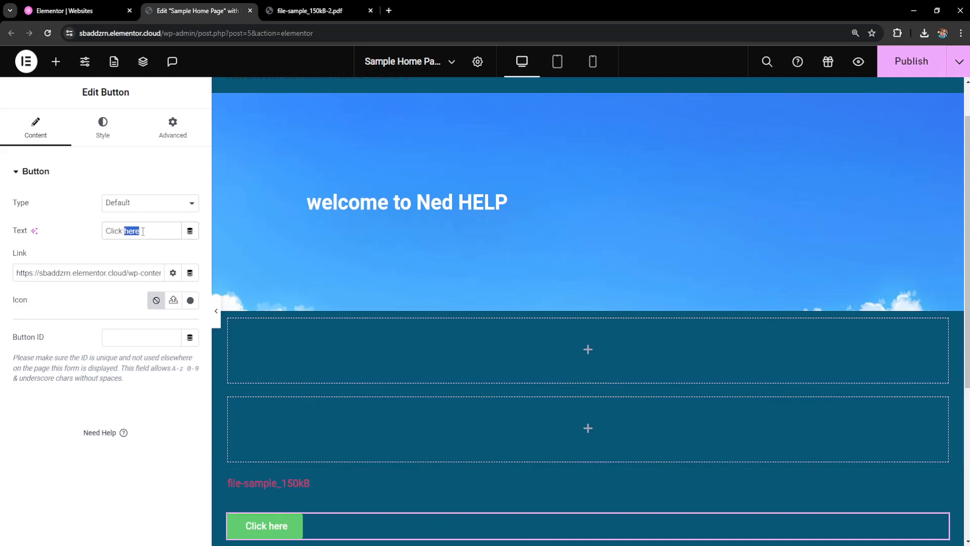
pyautogui.write('DOWNLOAD PDF')
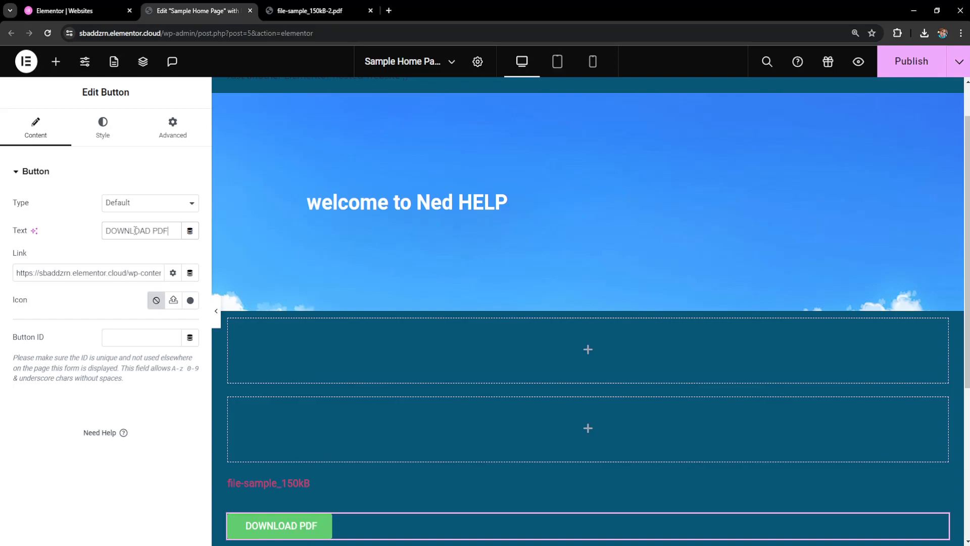
pyautogui.moveTo(895, 73)
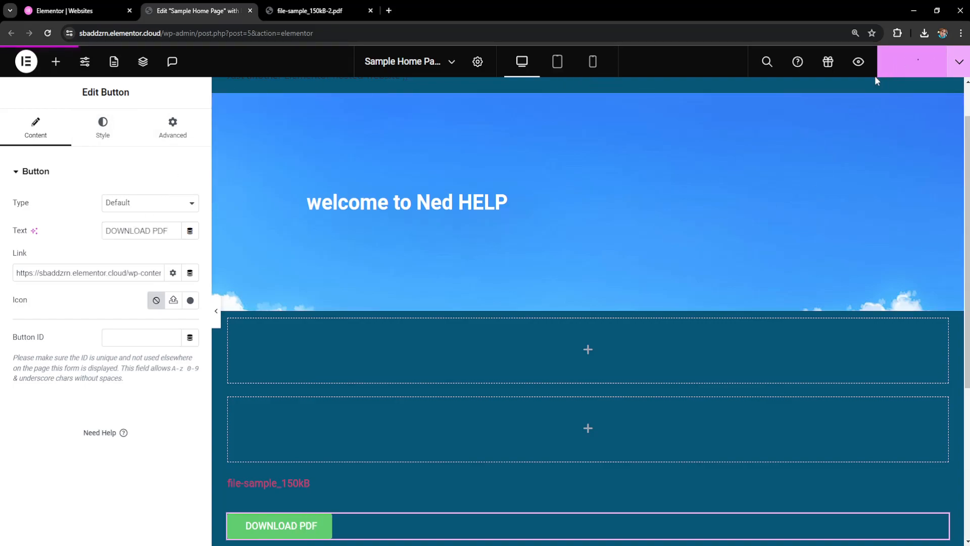
pyautogui.click(370, 10)
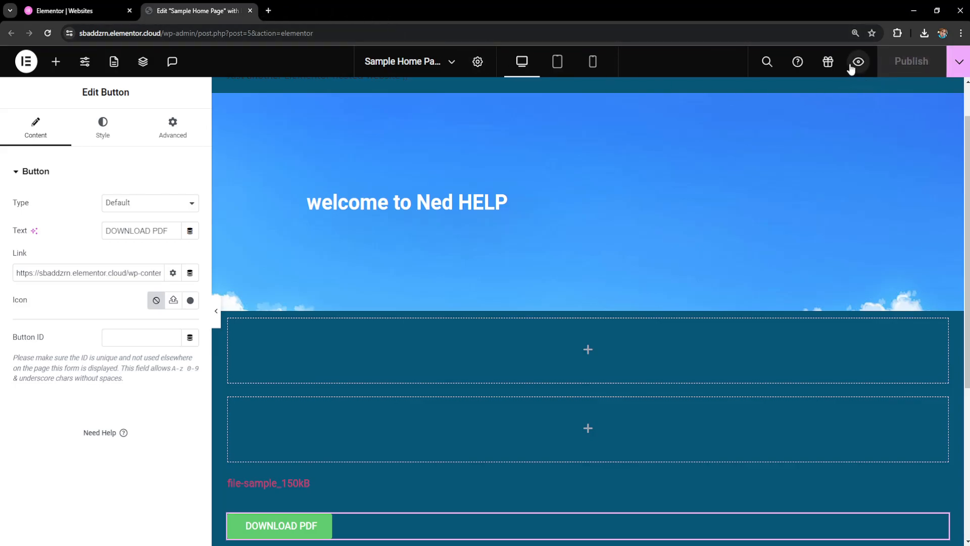
# Preview the page, open the PDF via DOWNLOAD PDF, then return to Elementor.
pyautogui.click(858, 61)
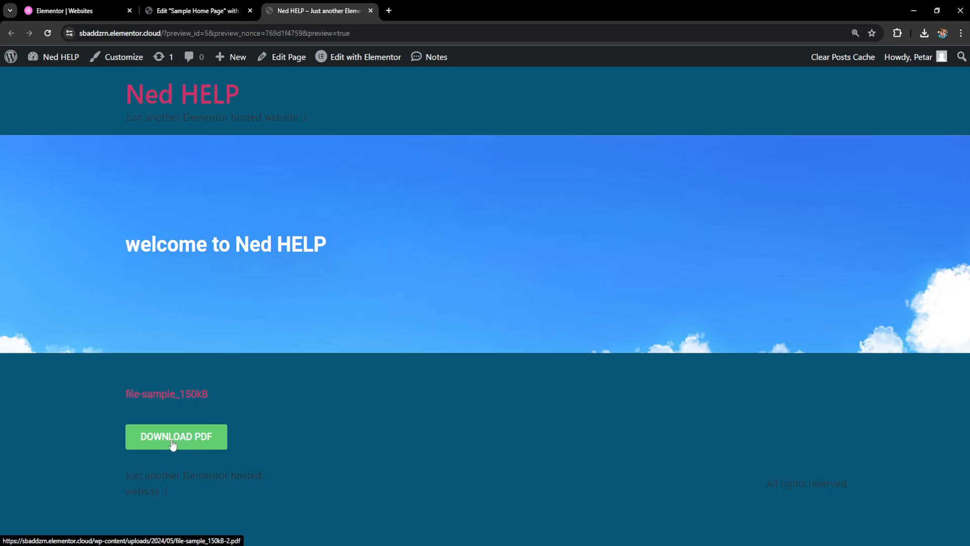
pyautogui.click(176, 437)
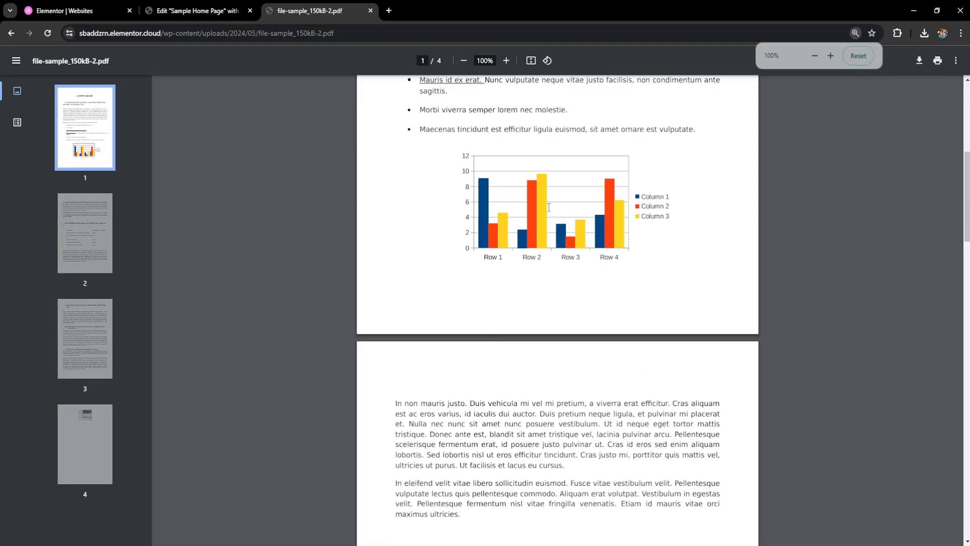
pyautogui.scroll(-3)
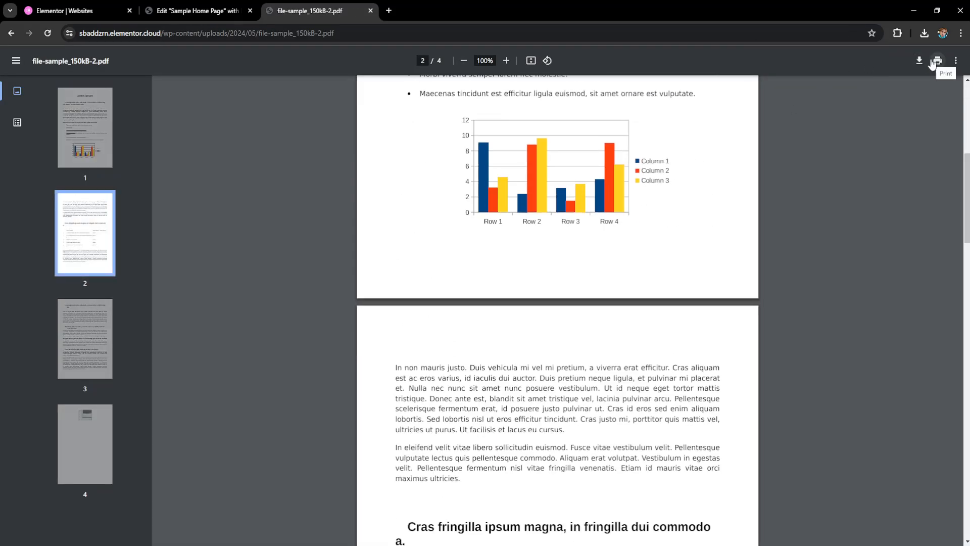
pyautogui.click(195, 11)
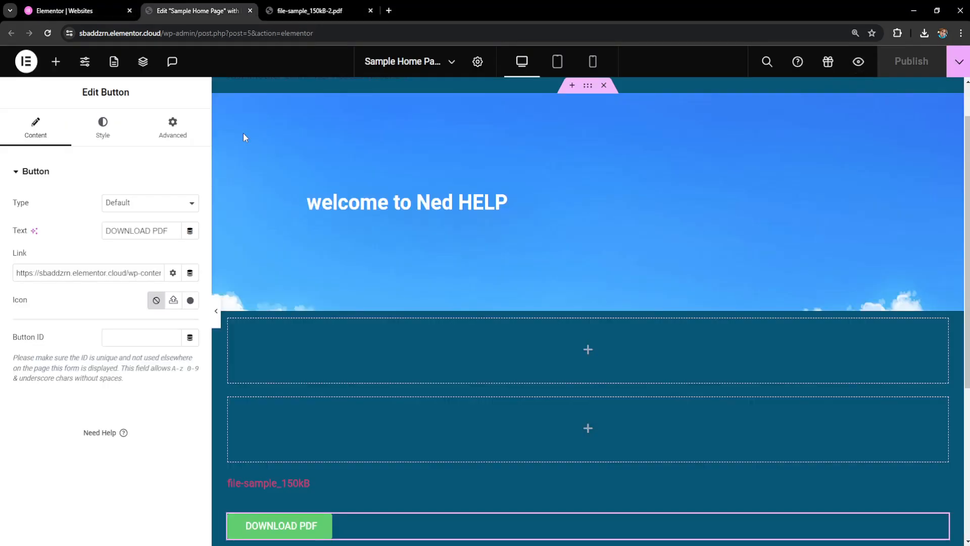
pyautogui.scroll(3)
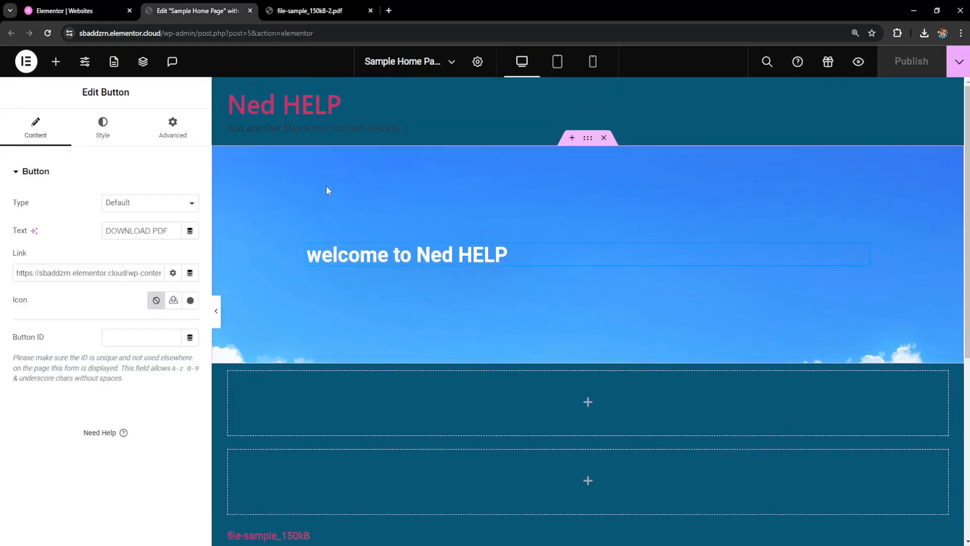